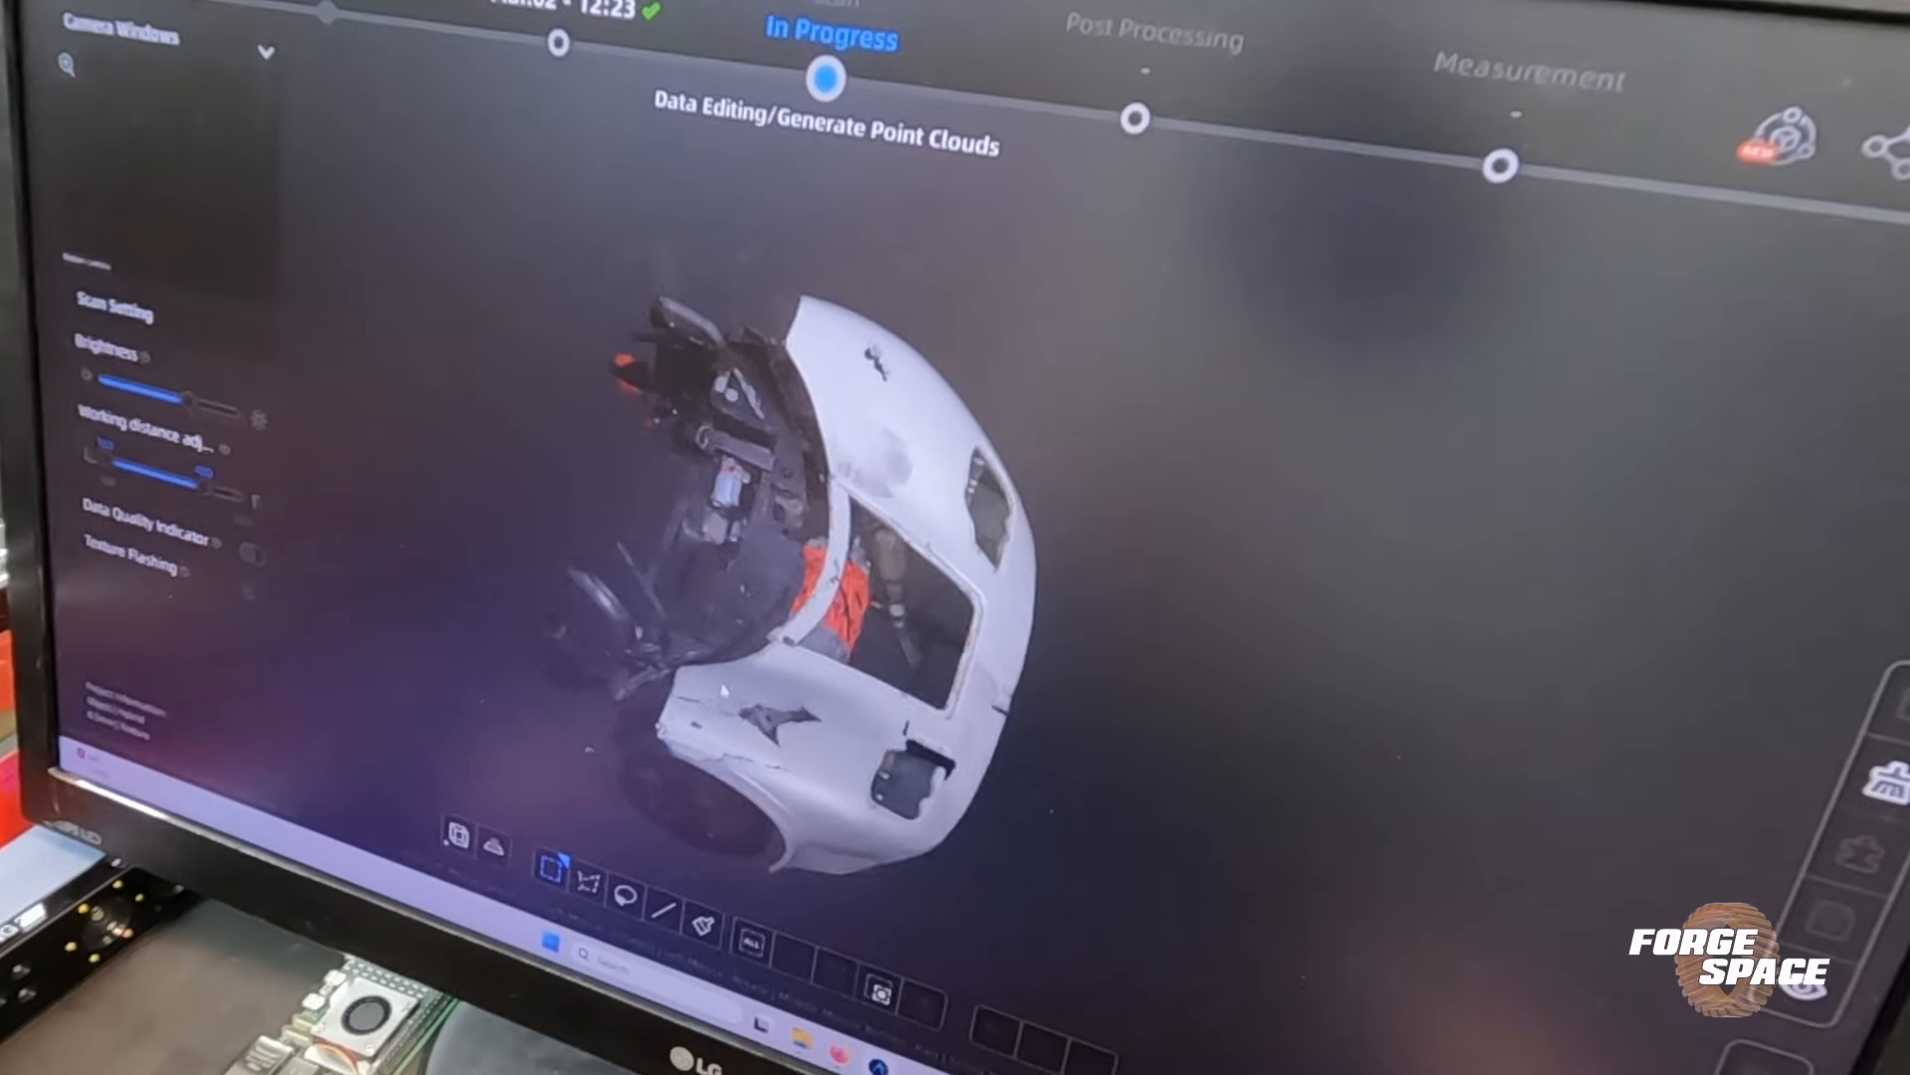
# Step: Apply the Mesh Optimization filter, simplification and hole-fill settings to start meshing the car point cloud
pyautogui.moveTo(829, 548); pyautogui.dragTo(1145, 712)
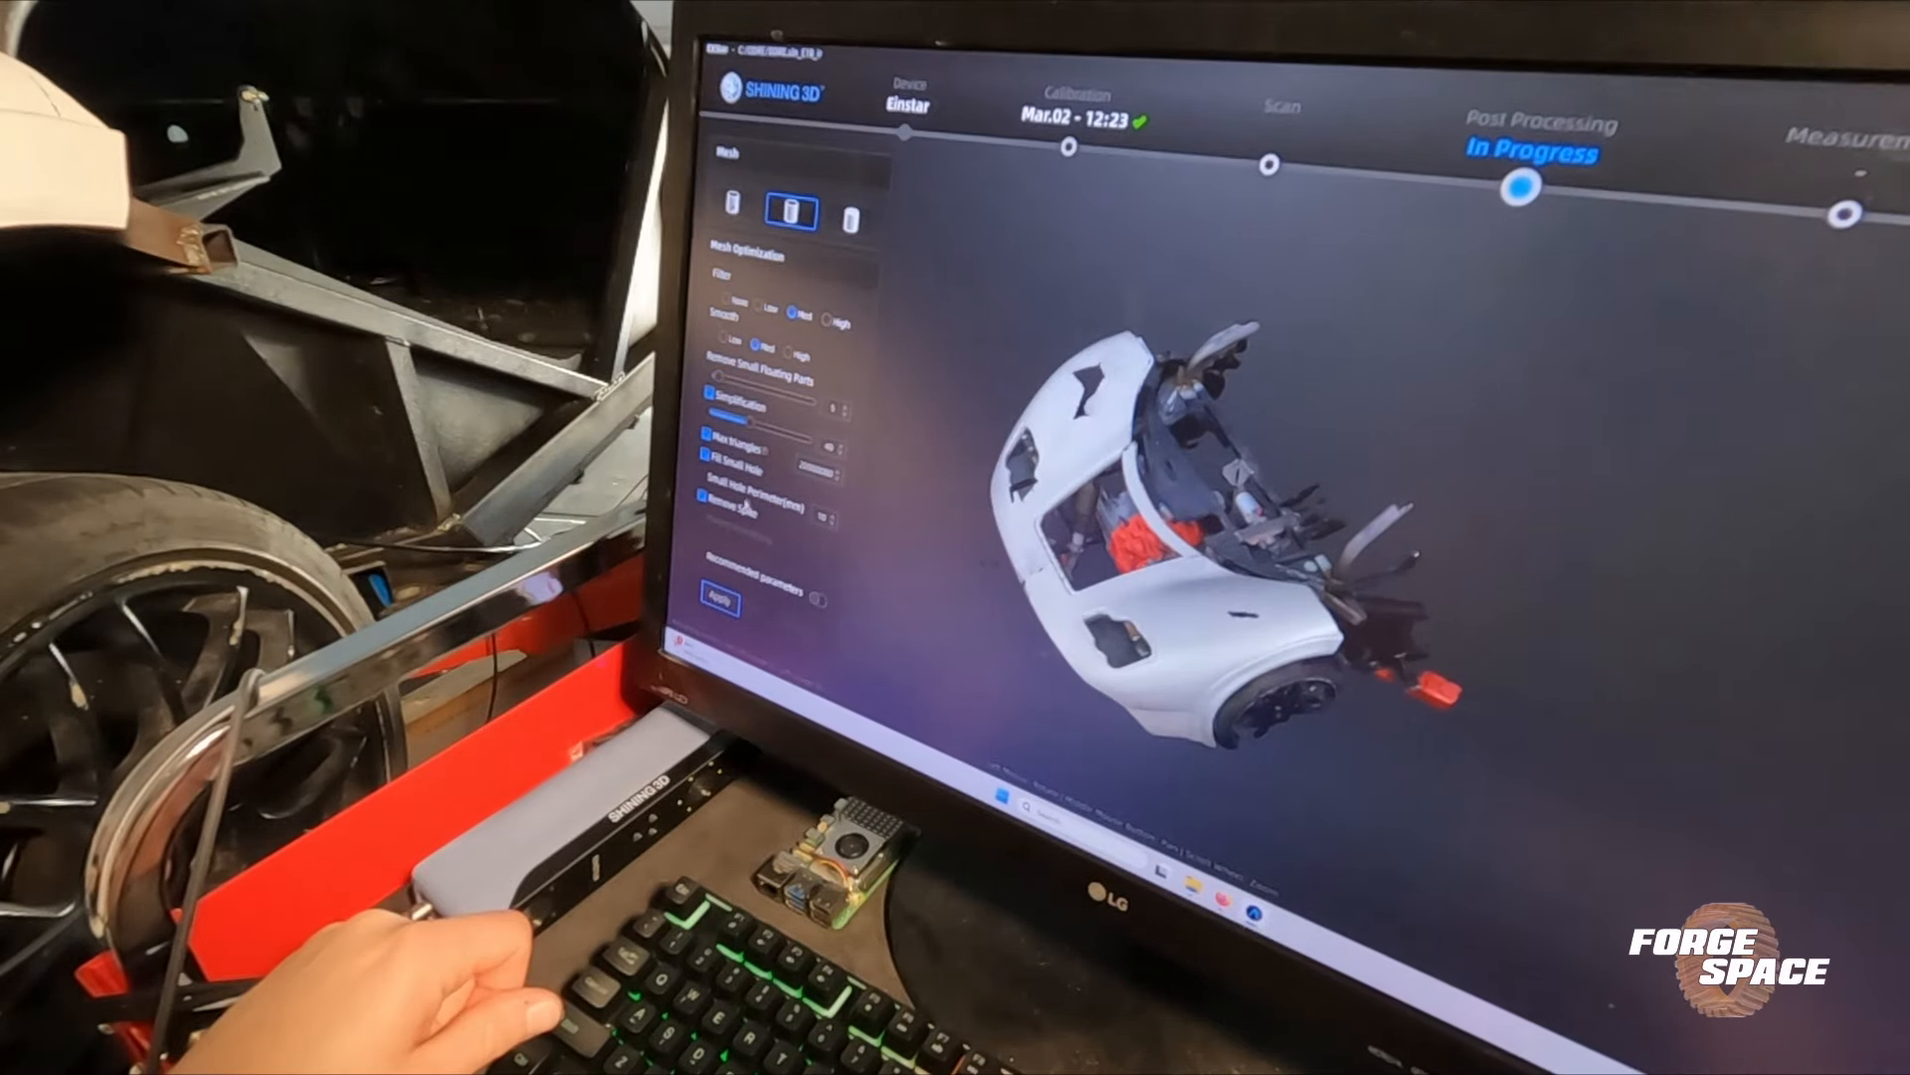
pyautogui.click(720, 602)
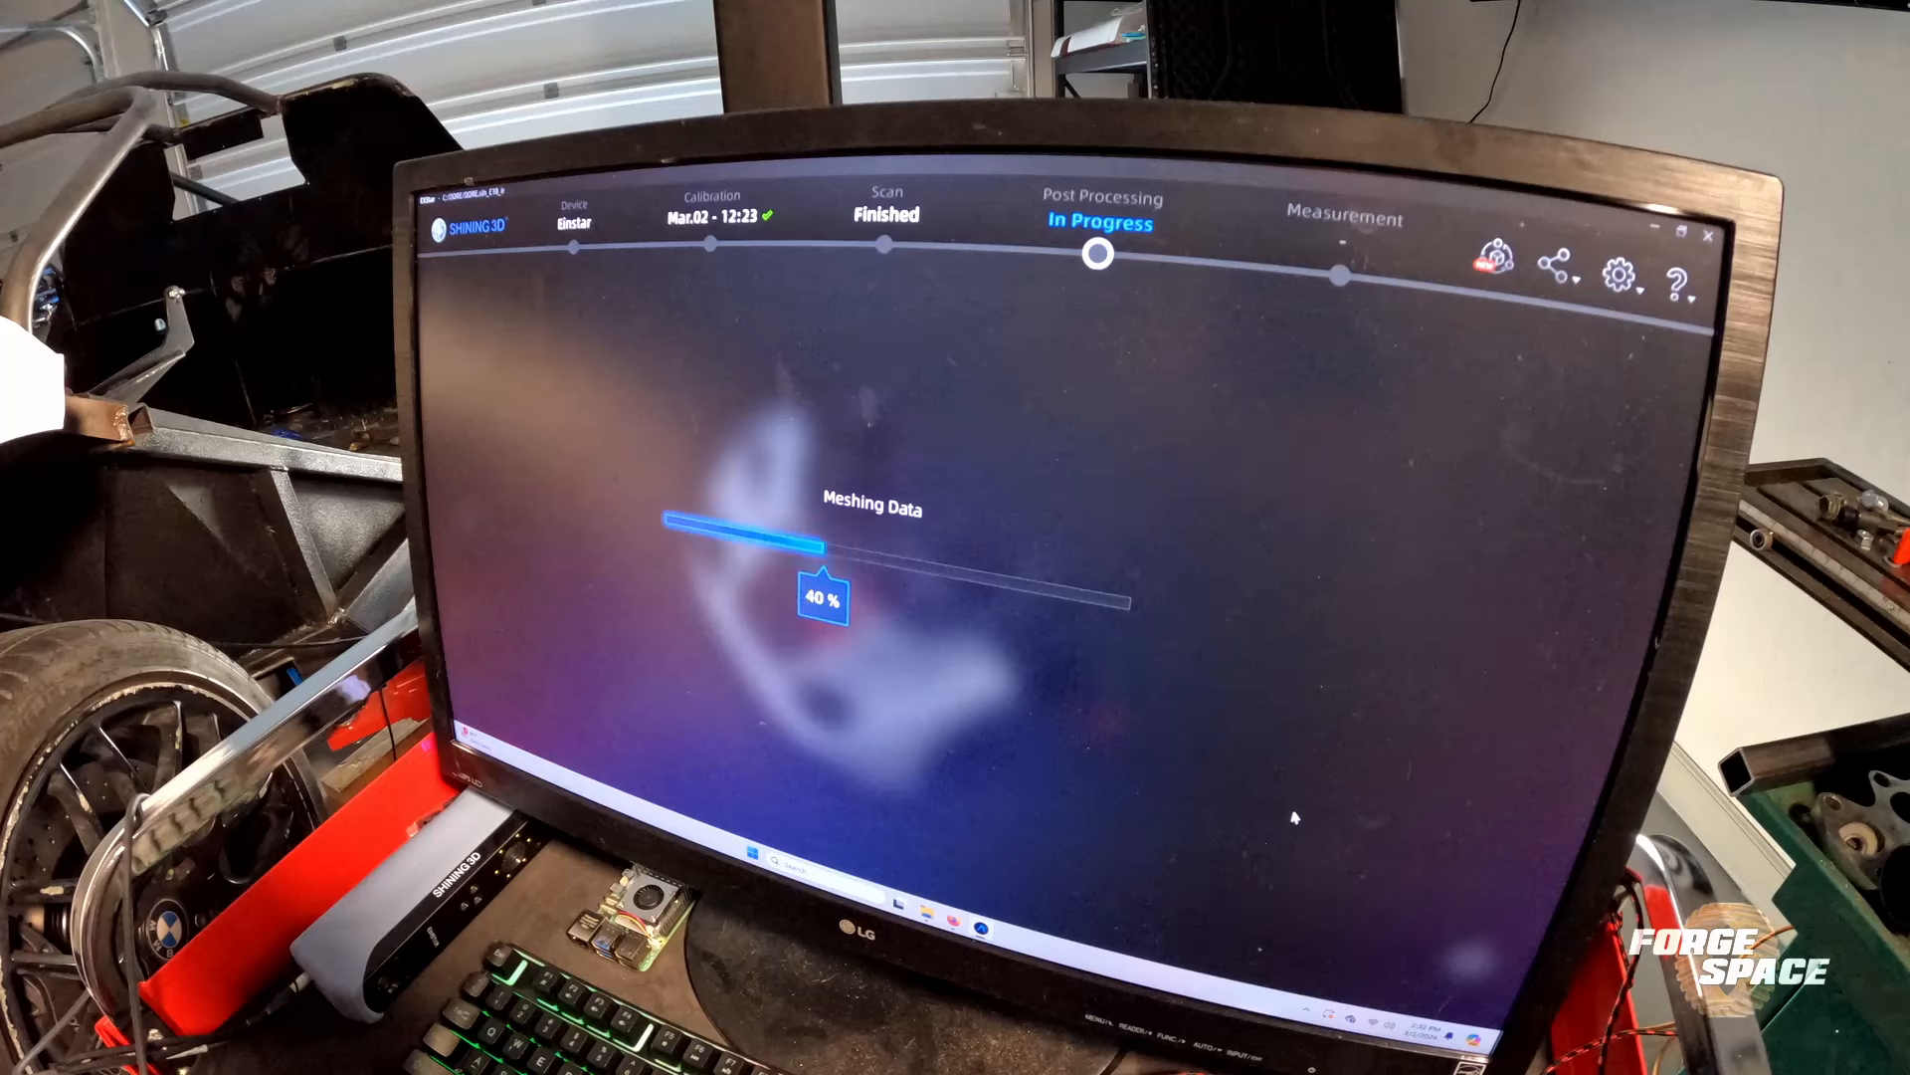
pyautogui.moveTo(917, 704)
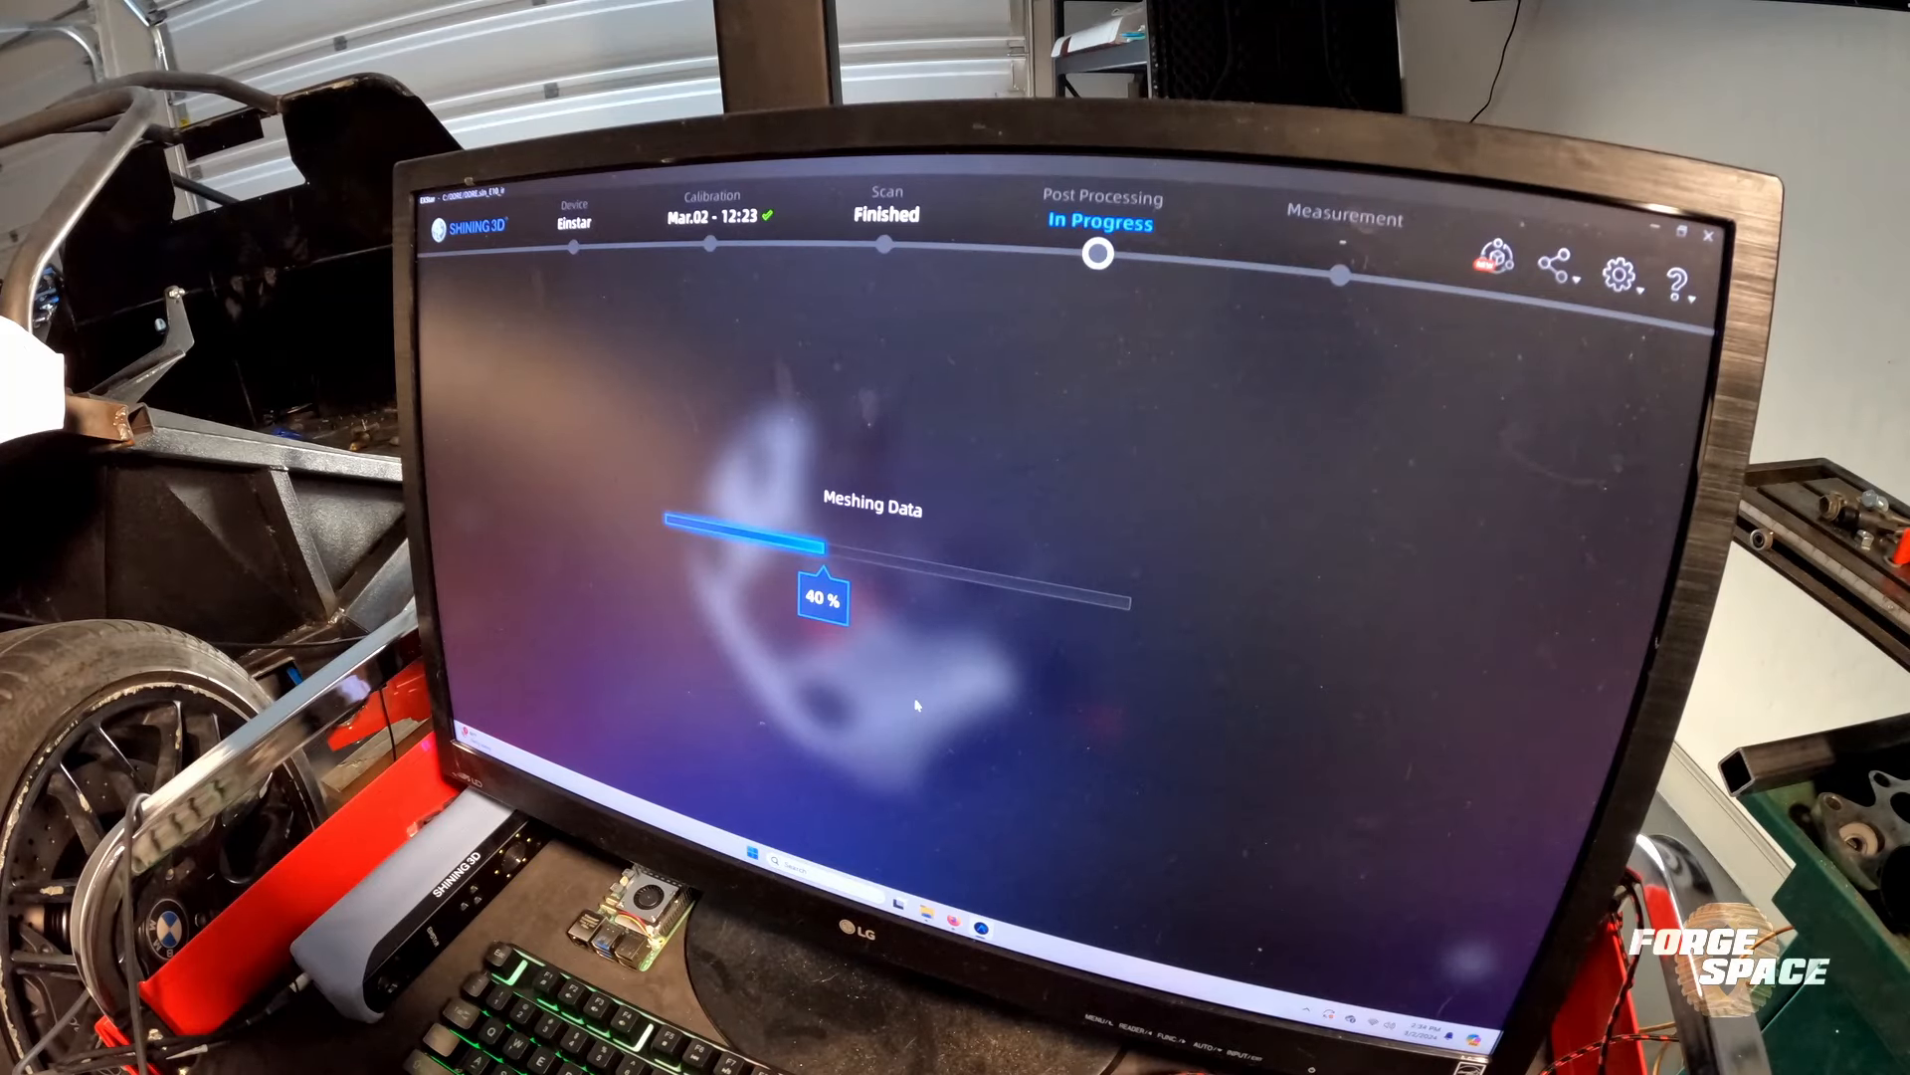